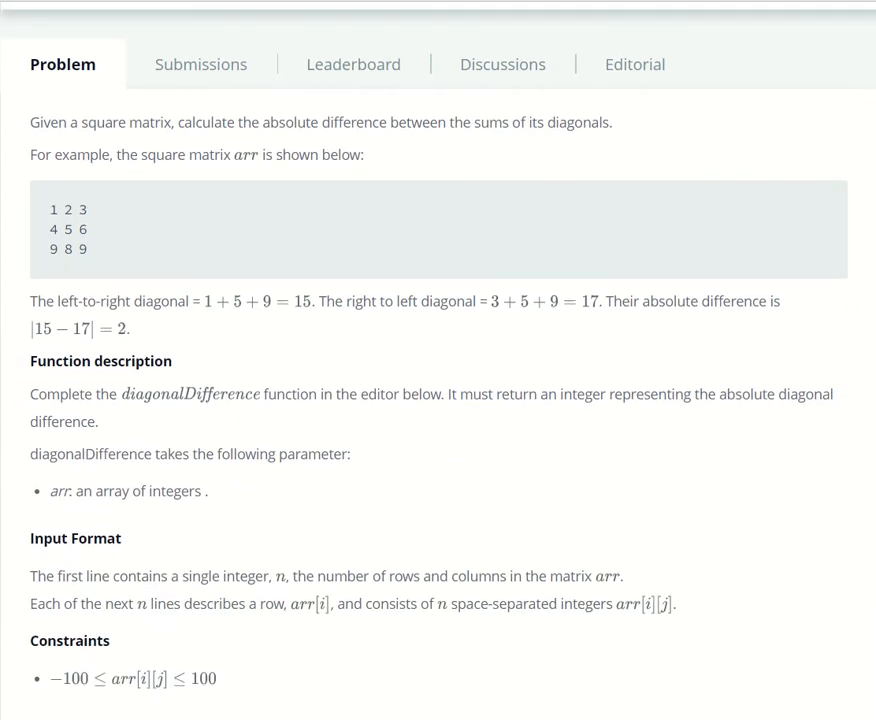
- Review the example matrix, briefly marking its top-right value 3
{"action": "scroll", "scroll_direction": "down", "scroll_amount": 3}
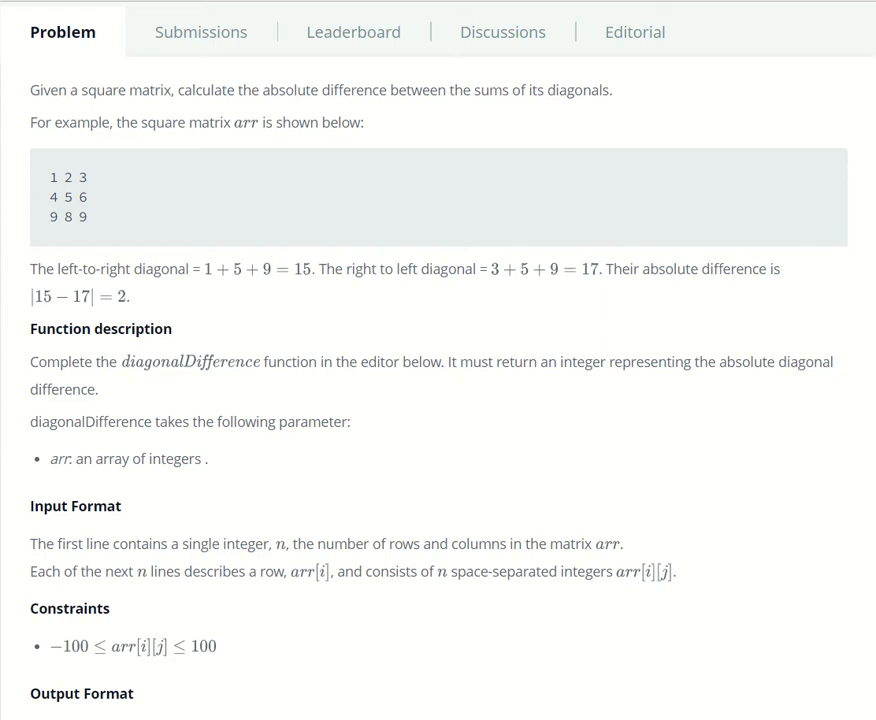
{"action": "double_click", "coordinate": [52, 177]}
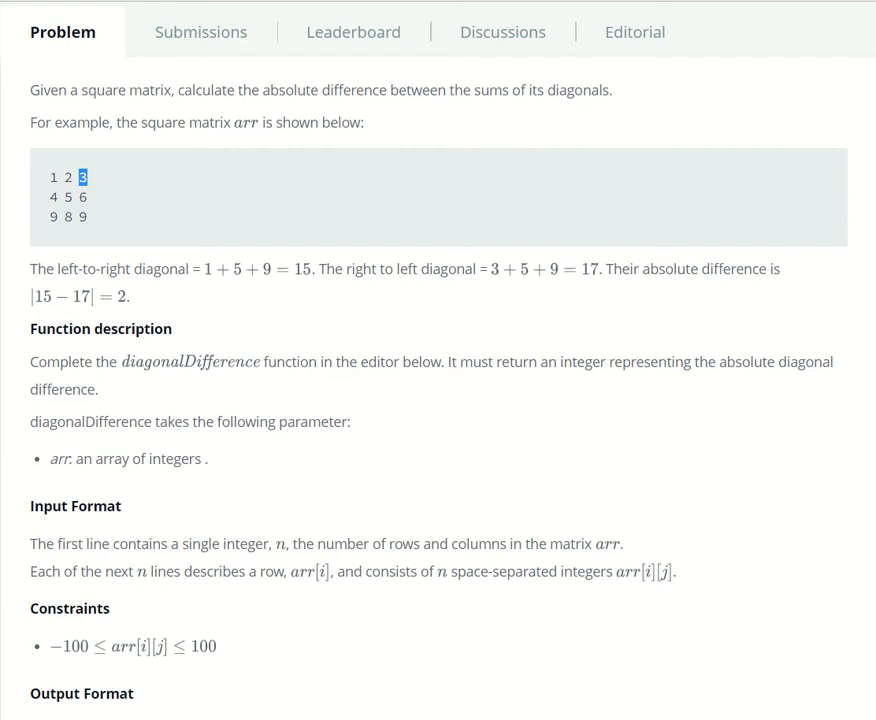
{"action": "left_click", "coordinate": [125, 296]}
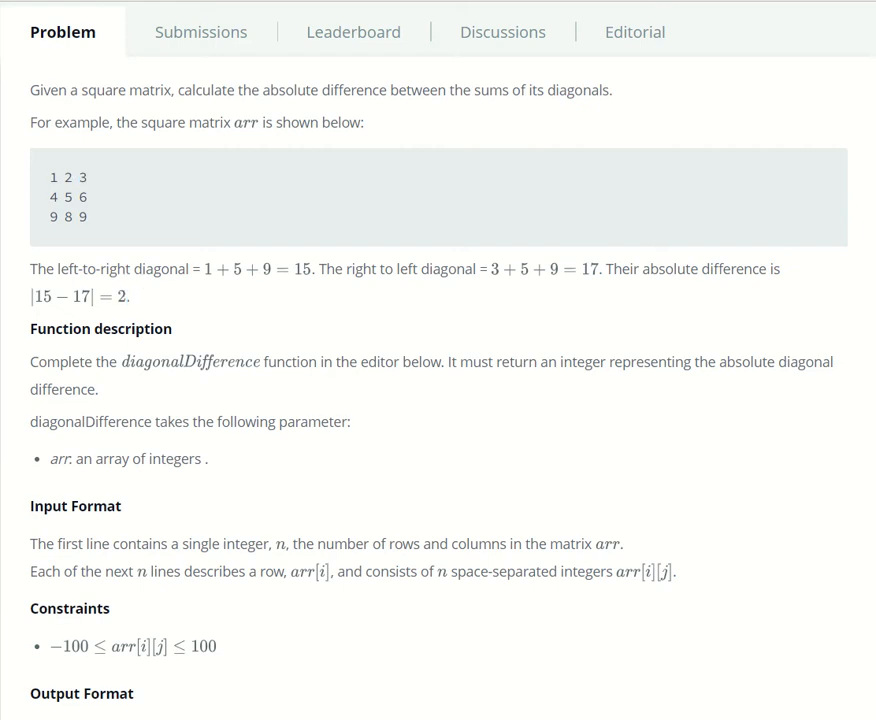
{"action": "scroll", "scroll_direction": "down", "scroll_amount": 3}
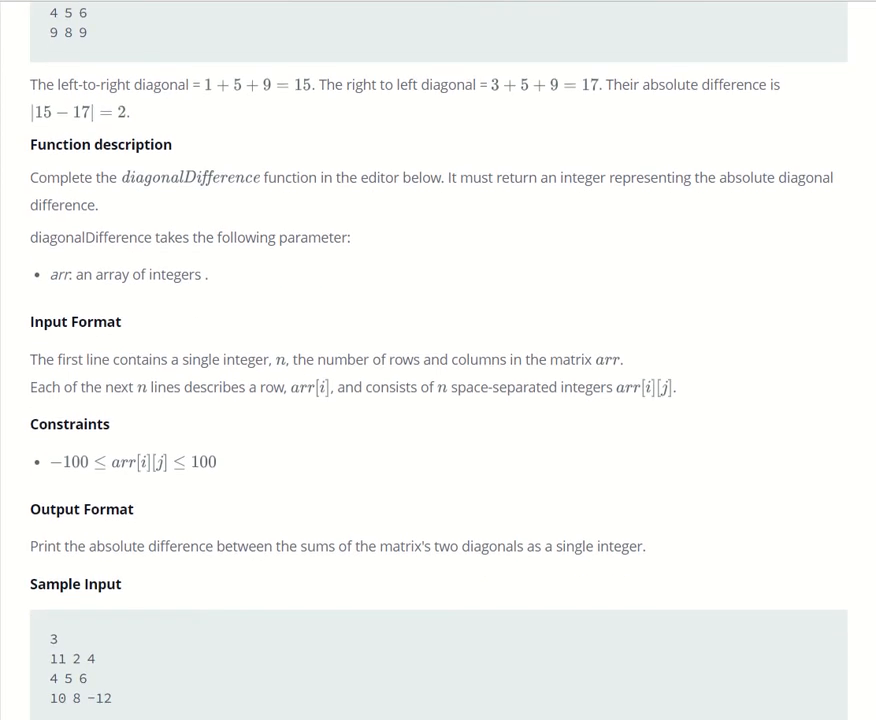
{"action": "scroll", "scroll_direction": "down", "scroll_amount": 3}
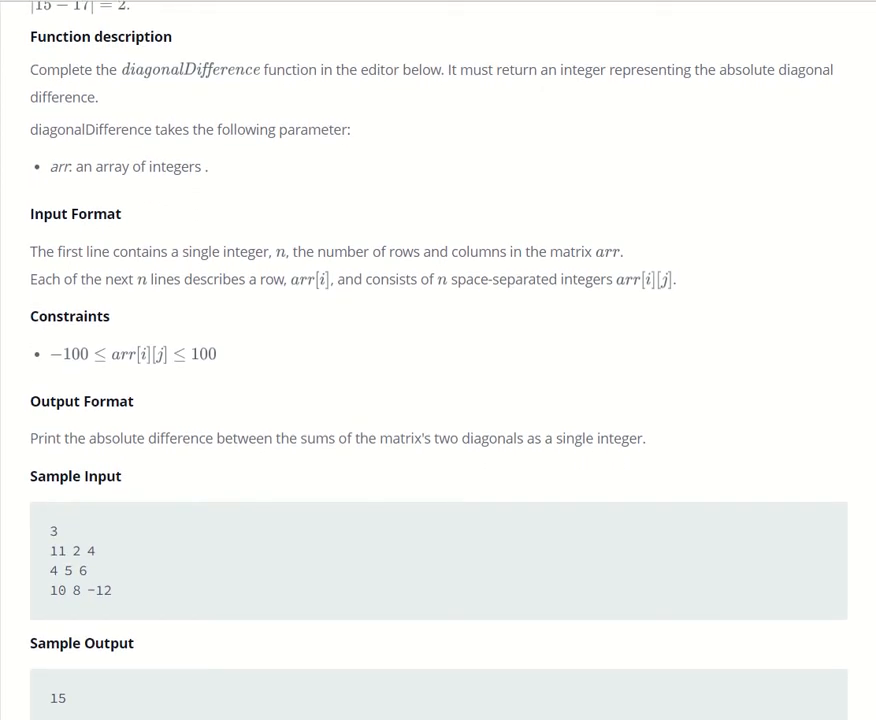
- Scroll down past the code and submit the diagonalDifference solution for grading
{"action": "left_click_drag", "start_coordinate": [30, 213], "coordinate": [133, 401]}
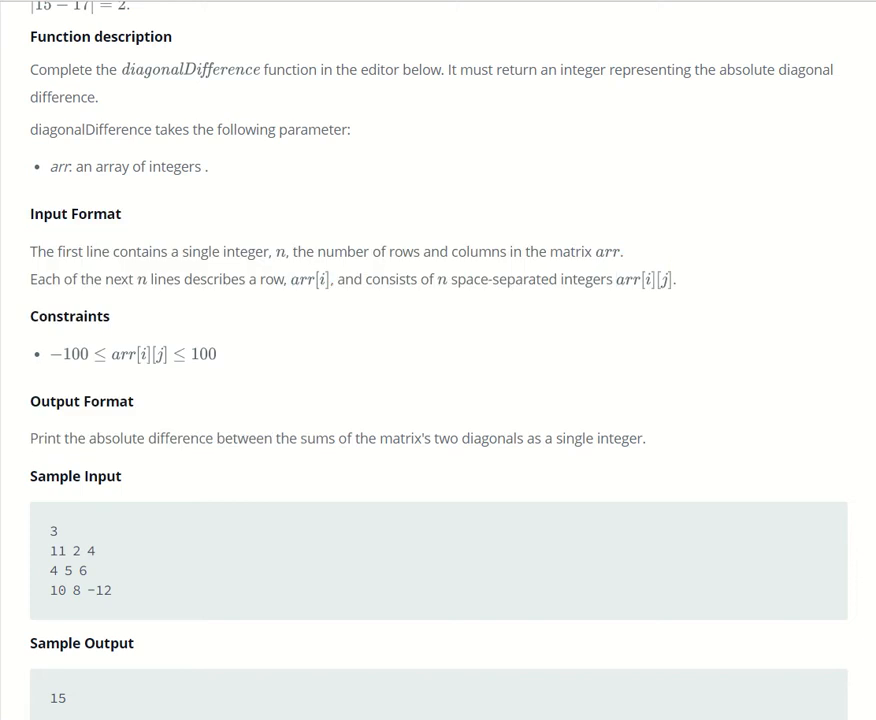
{"action": "scroll", "scroll_direction": "down", "scroll_amount": 3}
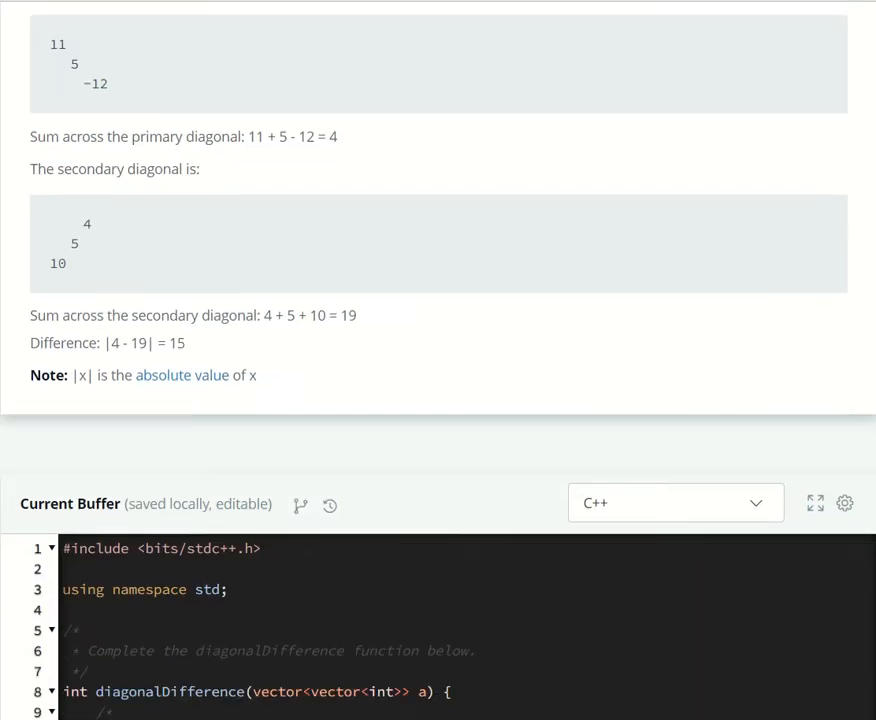
{"action": "scroll", "scroll_direction": "down", "scroll_amount": 3}
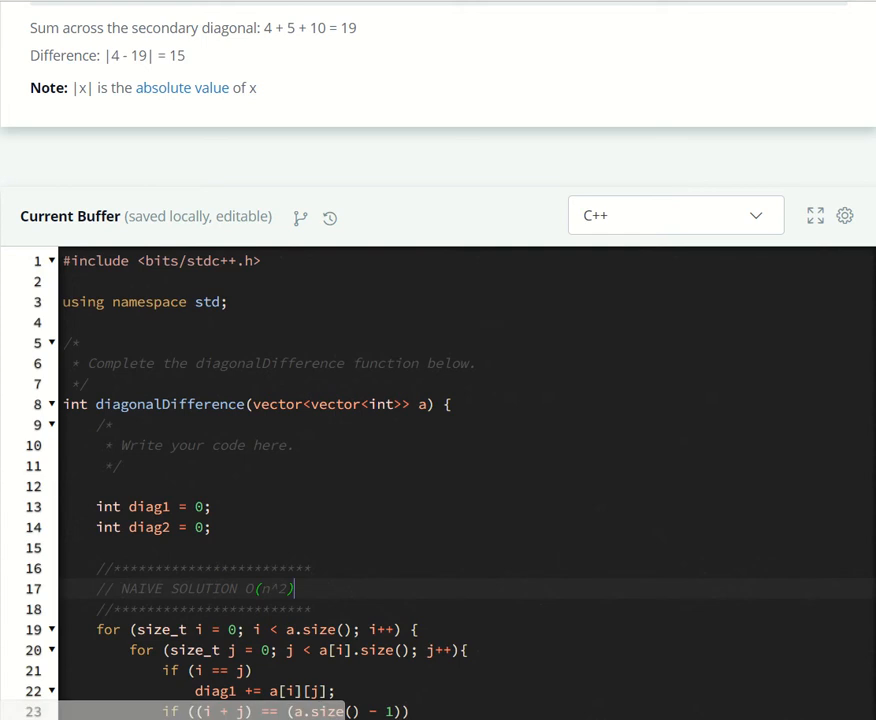
{"action": "scroll", "scroll_direction": "down", "scroll_amount": 3}
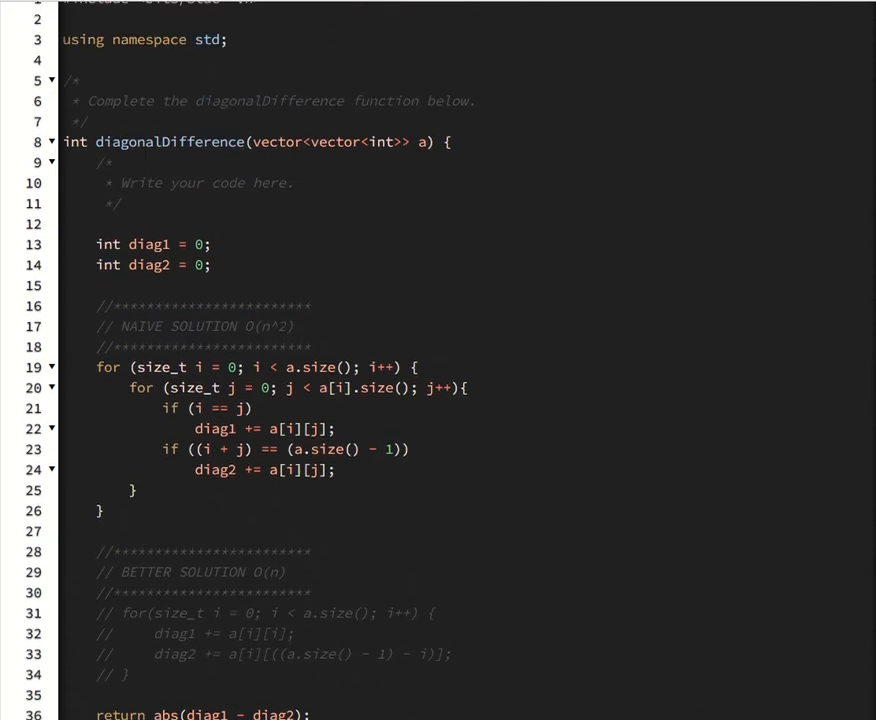
{"action": "double_click", "coordinate": [169, 141]}
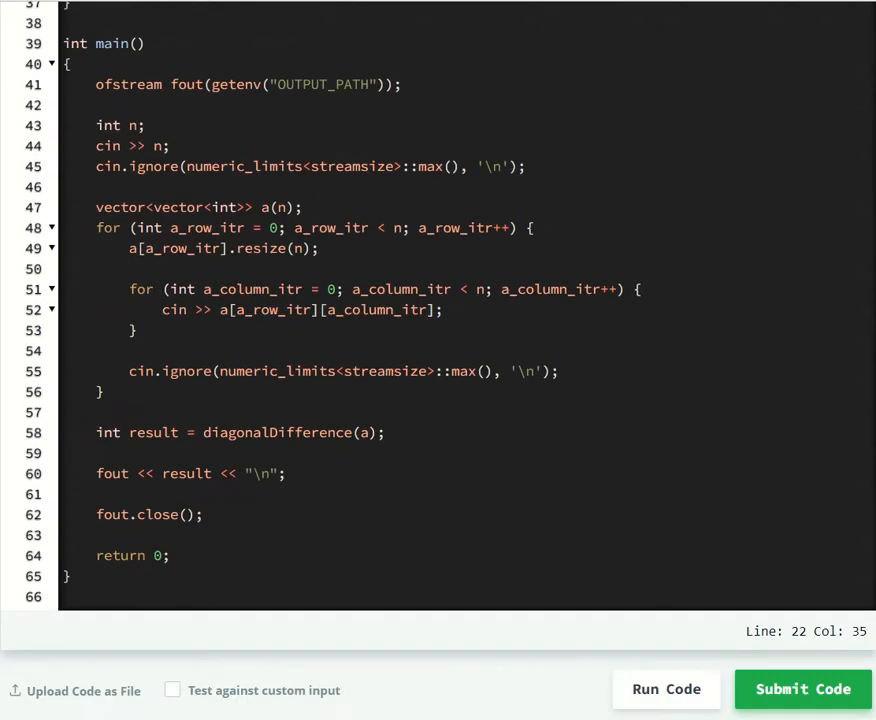
{"action": "scroll", "scroll_direction": "down", "scroll_amount": 3}
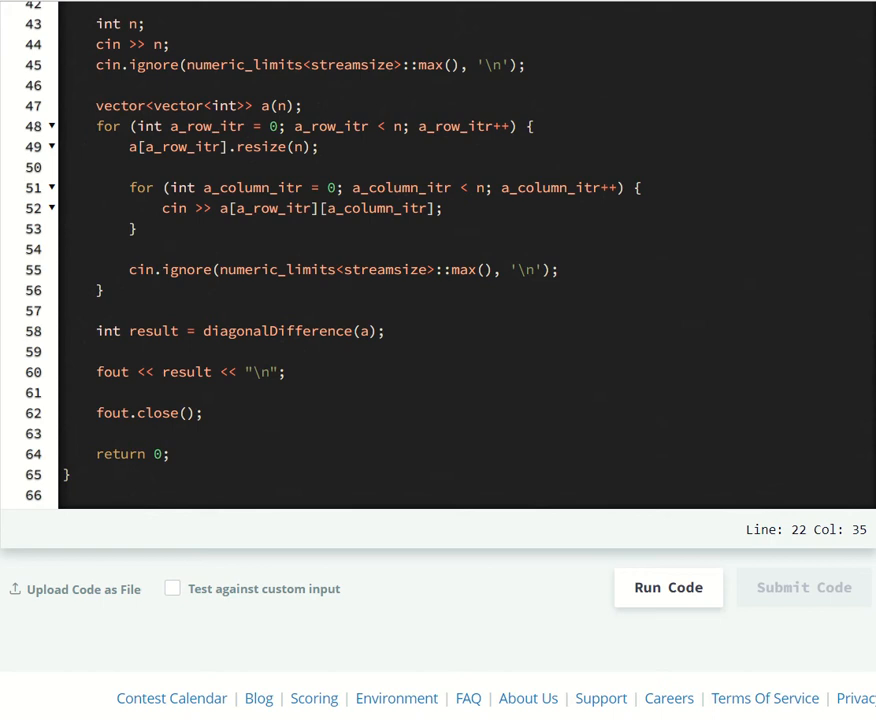
{"action": "left_click", "coordinate": [803, 587]}
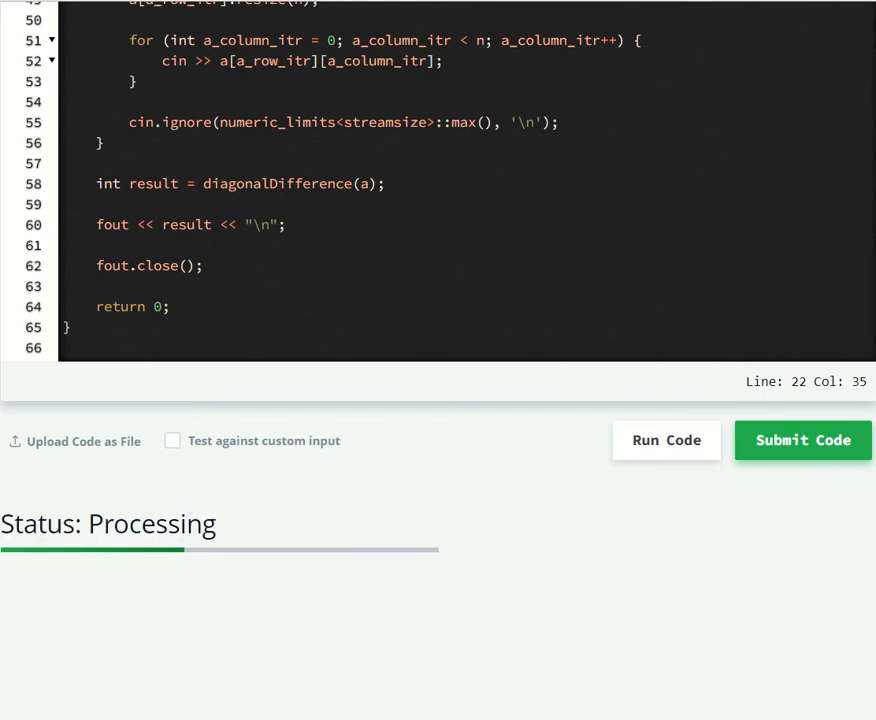
- Check the Congratulations result and expand the 11 test case results to confirm all passed
{"action": "left_click", "coordinate": [801, 440]}
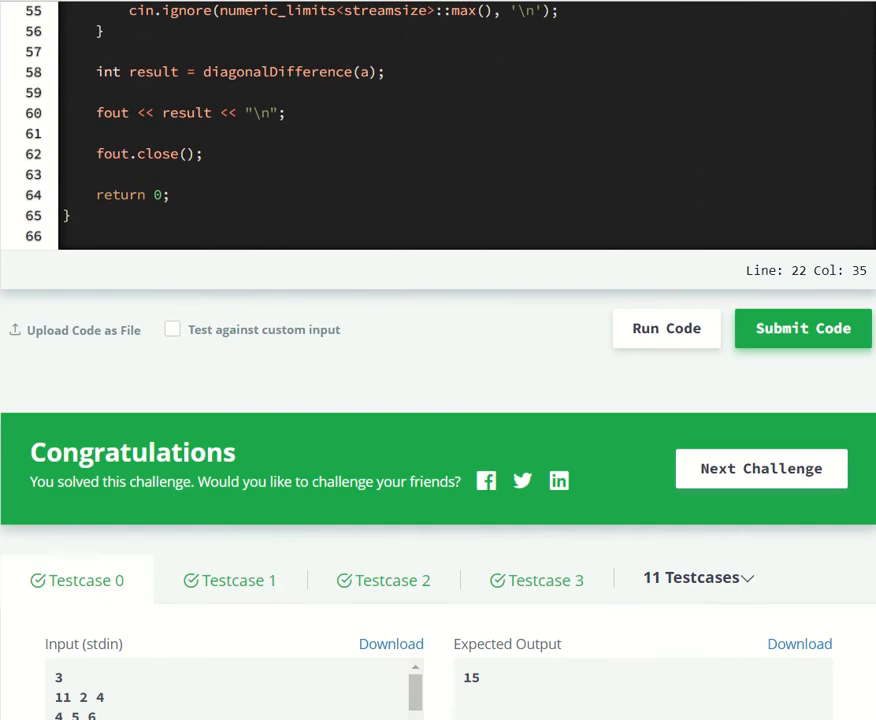
{"action": "left_click", "coordinate": [697, 530]}
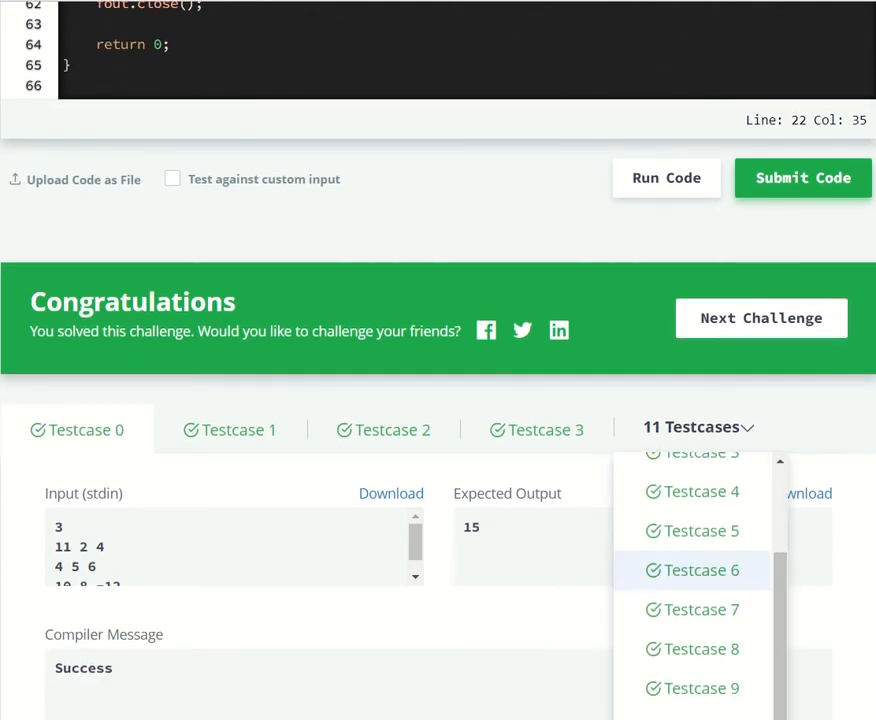
{"action": "scroll", "scroll_direction": "down", "scroll_amount": 3}
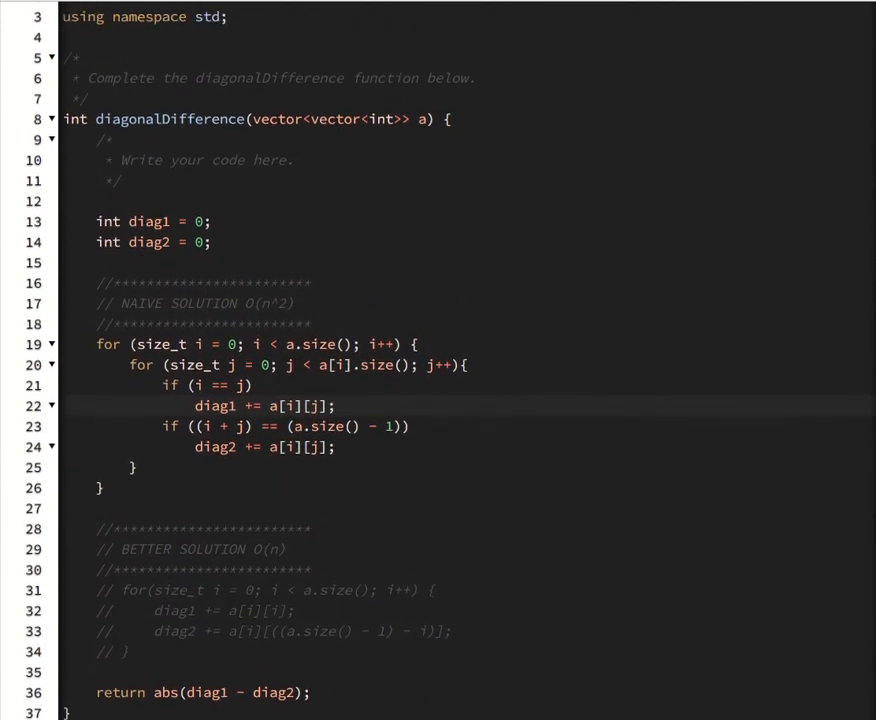
- Highlight the sample matrix's centre value 5, then scroll down to the C++ code editor
{"action": "scroll", "scroll_direction": "down", "scroll_amount": 3}
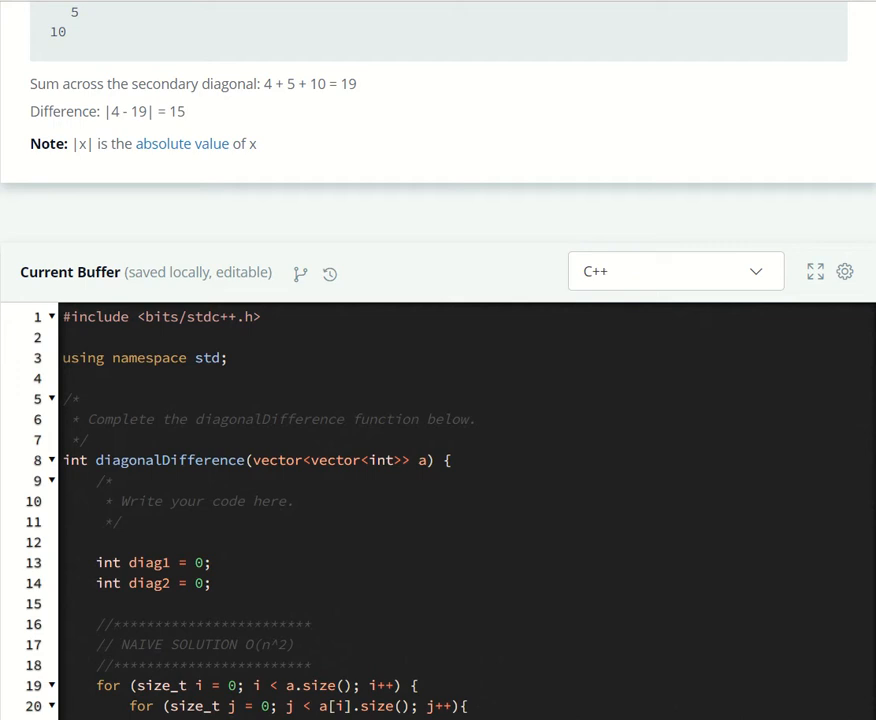
{"action": "scroll", "scroll_direction": "up", "scroll_amount": 3}
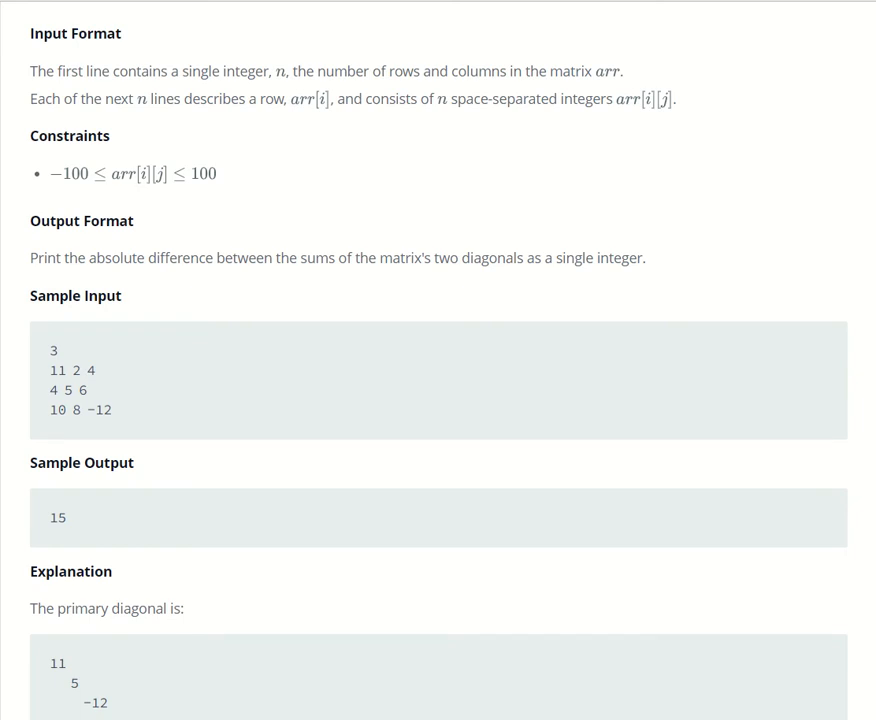
{"action": "double_click", "coordinate": [74, 370]}
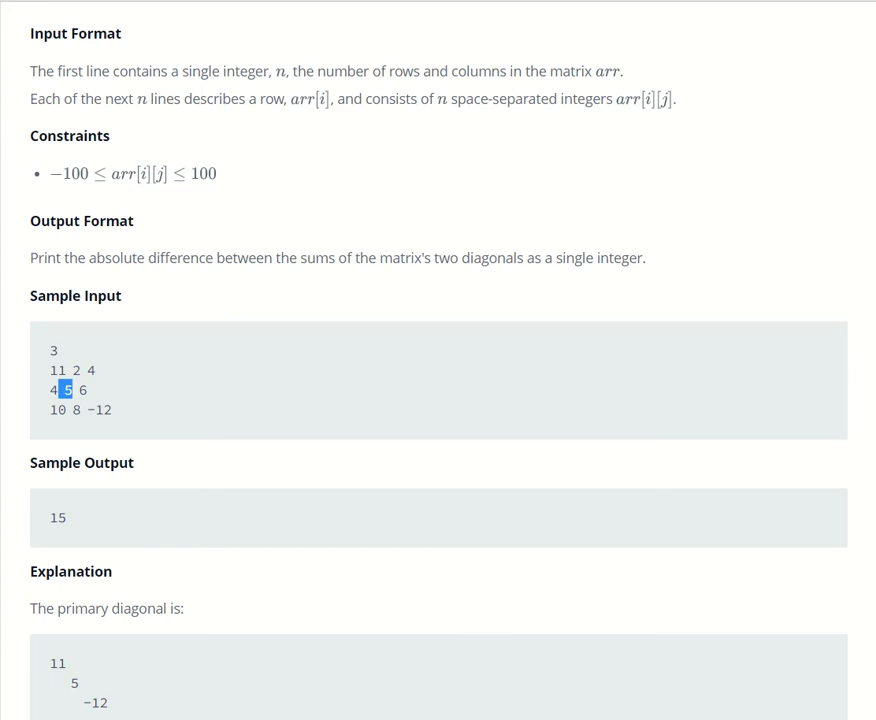
{"action": "scroll", "scroll_direction": "down", "scroll_amount": 3}
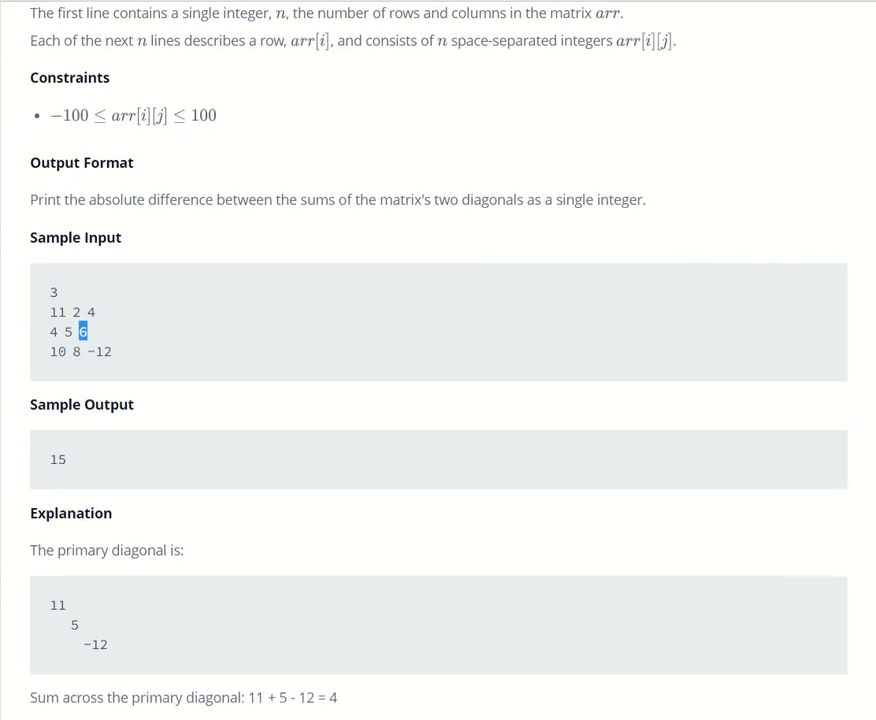
{"action": "scroll", "scroll_direction": "down", "scroll_amount": 3}
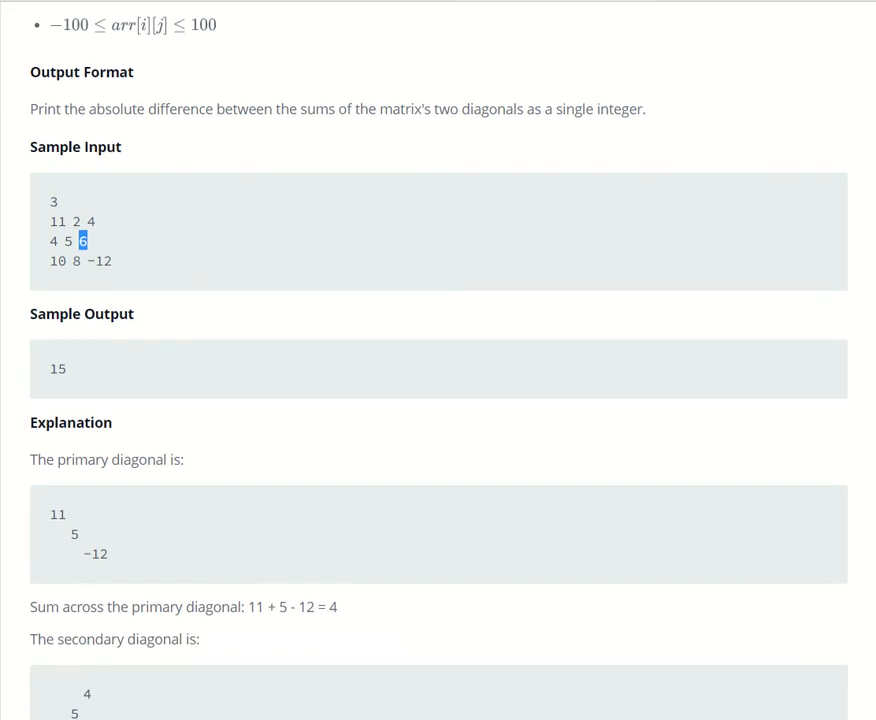
{"action": "scroll", "scroll_direction": "down", "scroll_amount": 3}
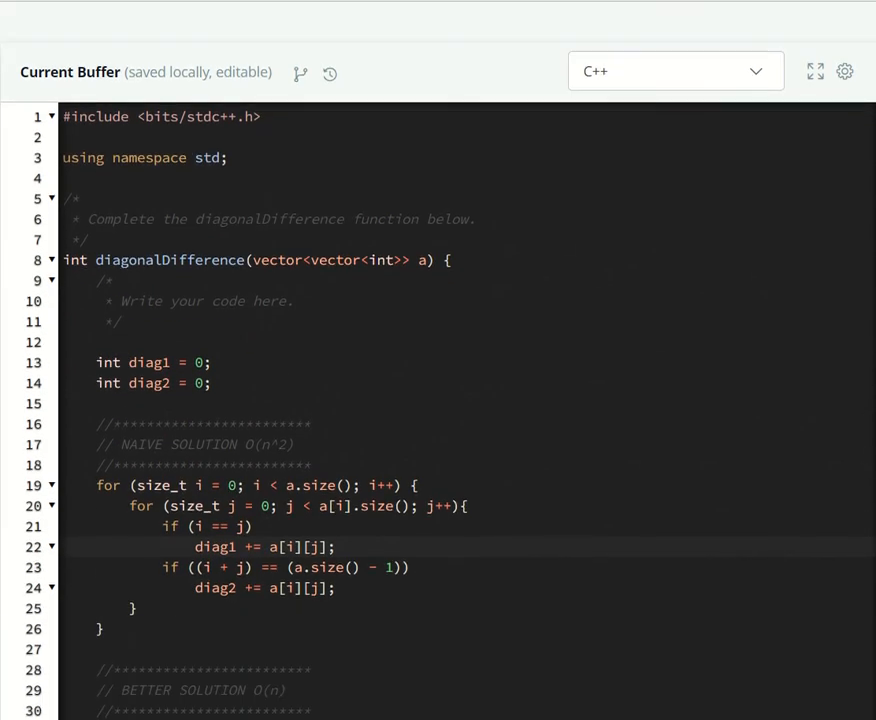
- Walk through the O(n^2) nested-loop diagonal sums and abs return, then the sums 4 and 19
{"action": "scroll", "scroll_direction": "down", "scroll_amount": 3}
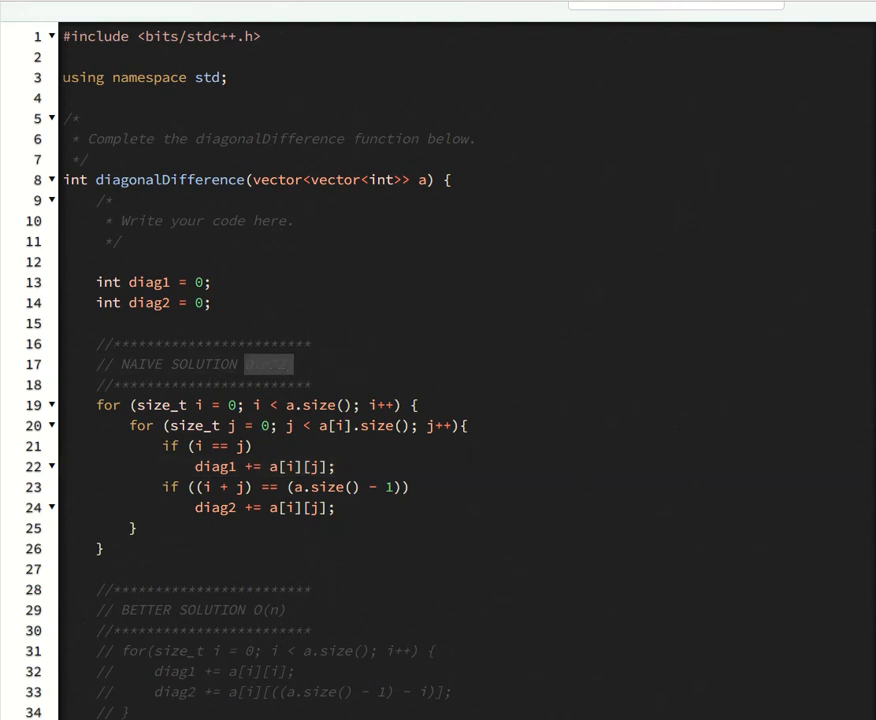
{"action": "type", "text": "O(n^2)"}
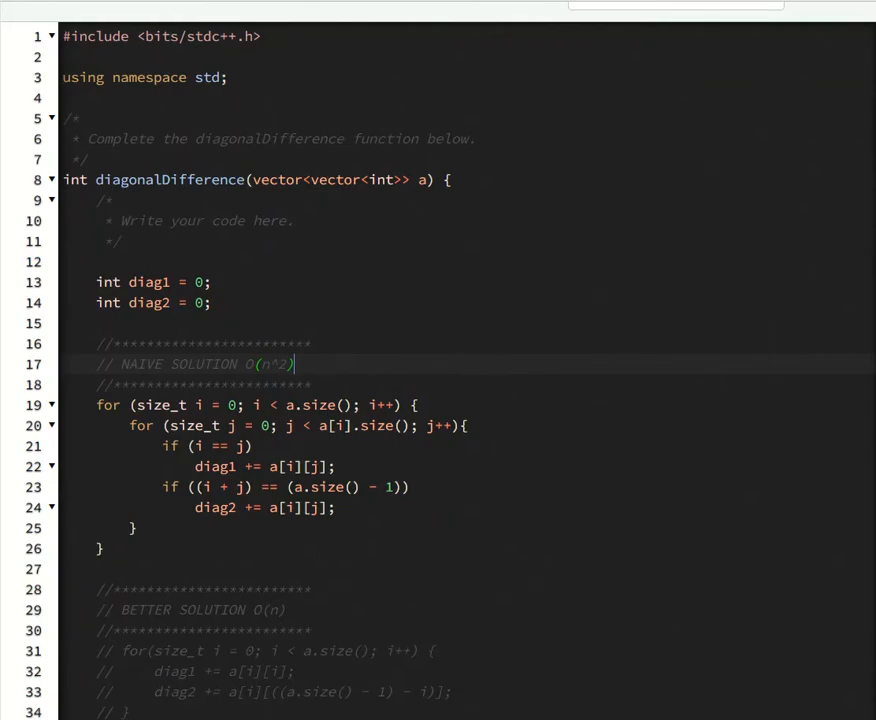
{"action": "scroll", "scroll_direction": "down", "scroll_amount": 3}
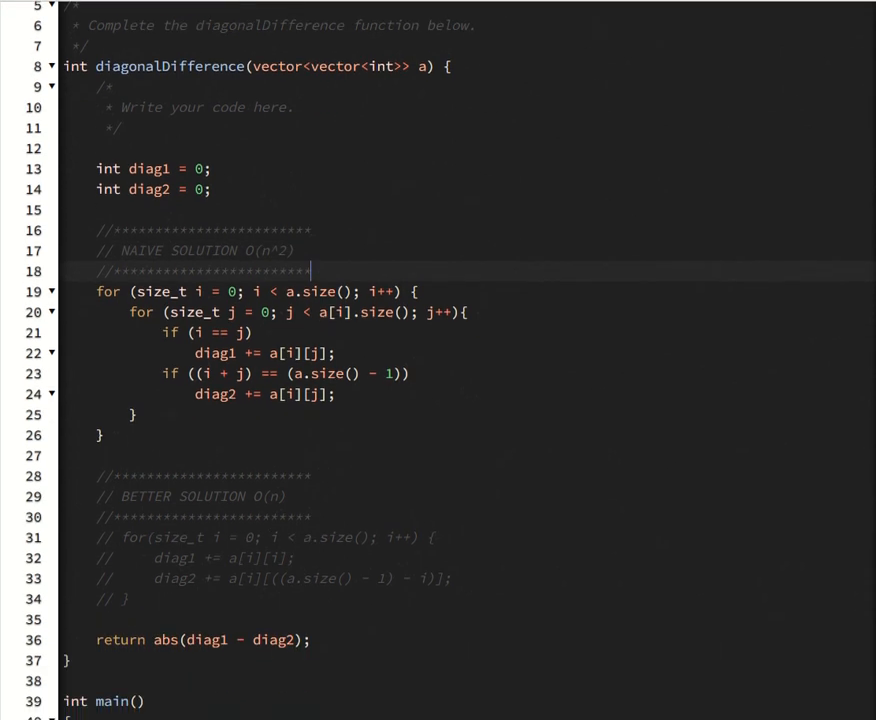
{"action": "scroll", "scroll_direction": "down", "scroll_amount": 3}
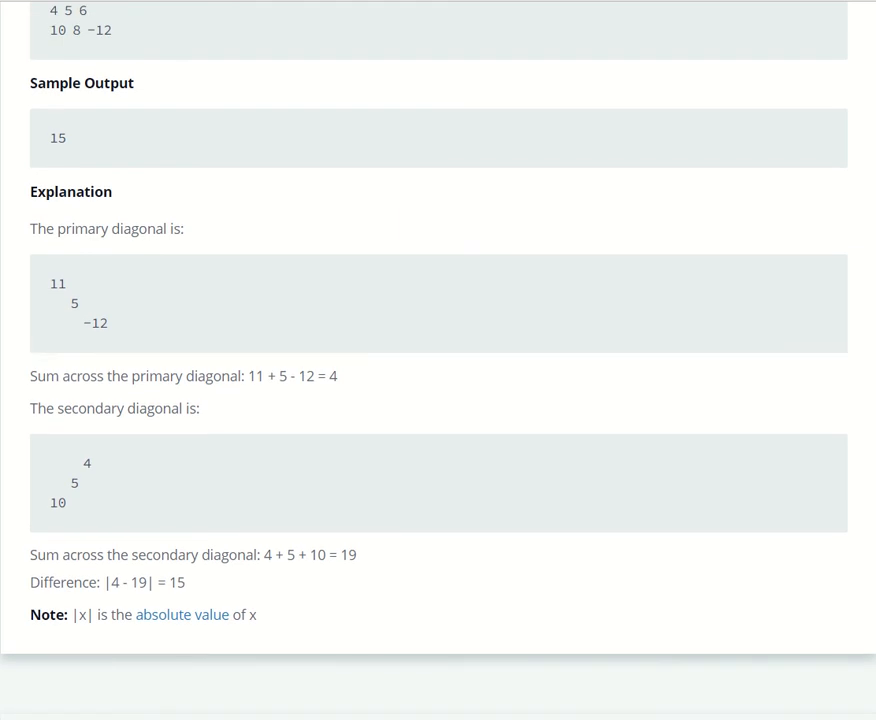
- Highlight 11, the start of the primary diagonal, and scroll to the Congratulations result
{"action": "double_click", "coordinate": [96, 322]}
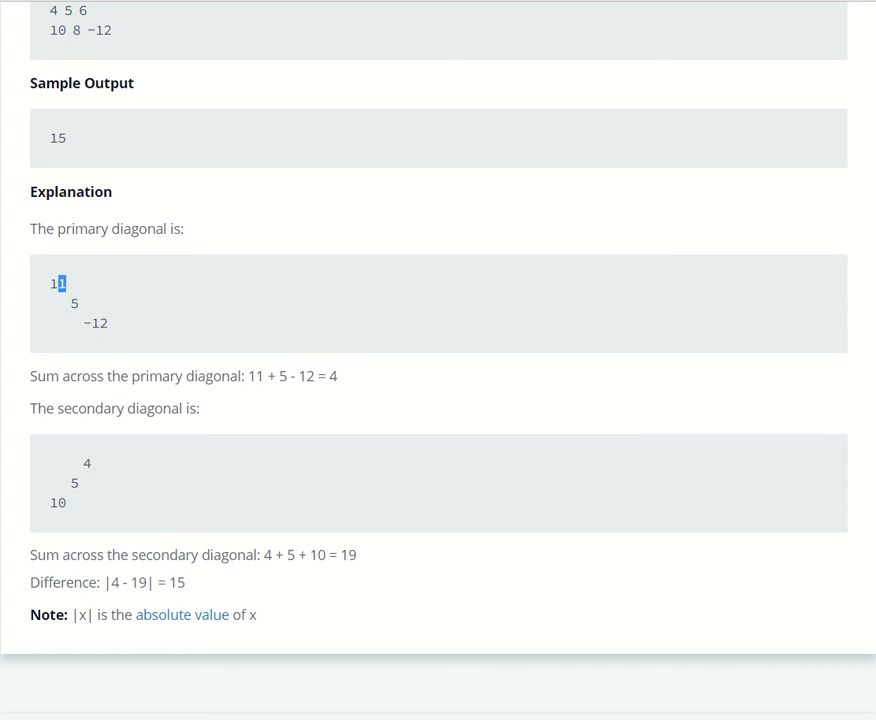
{"action": "scroll", "scroll_direction": "down", "scroll_amount": 3}
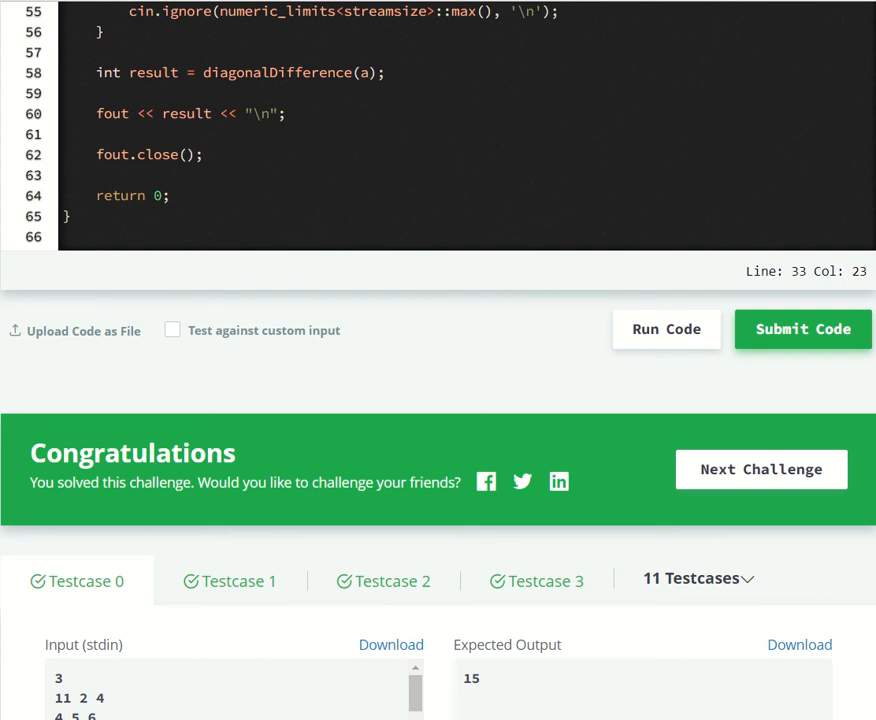
- Expand the 11 test case results to verify each passed, then scroll the solved problem page
{"action": "left_click", "coordinate": [802, 329]}
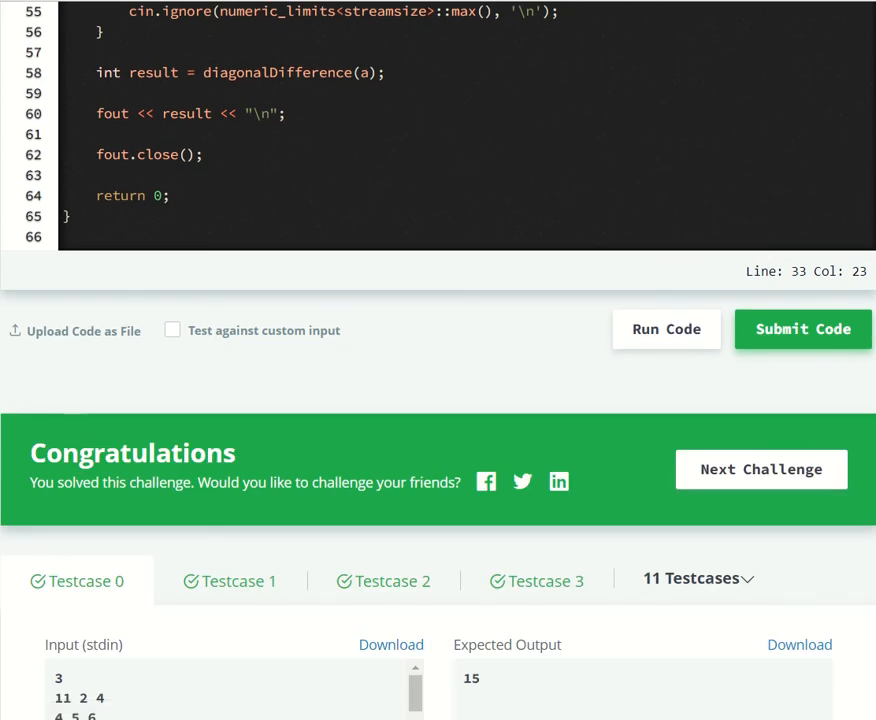
{"action": "scroll", "scroll_direction": "down", "scroll_amount": 3}
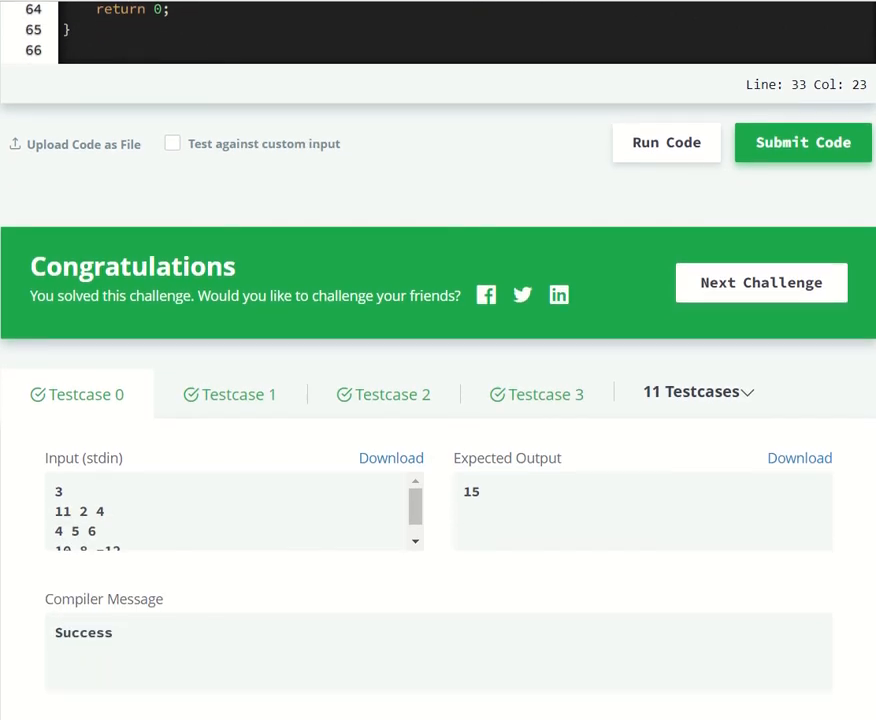
{"action": "left_click", "coordinate": [697, 356]}
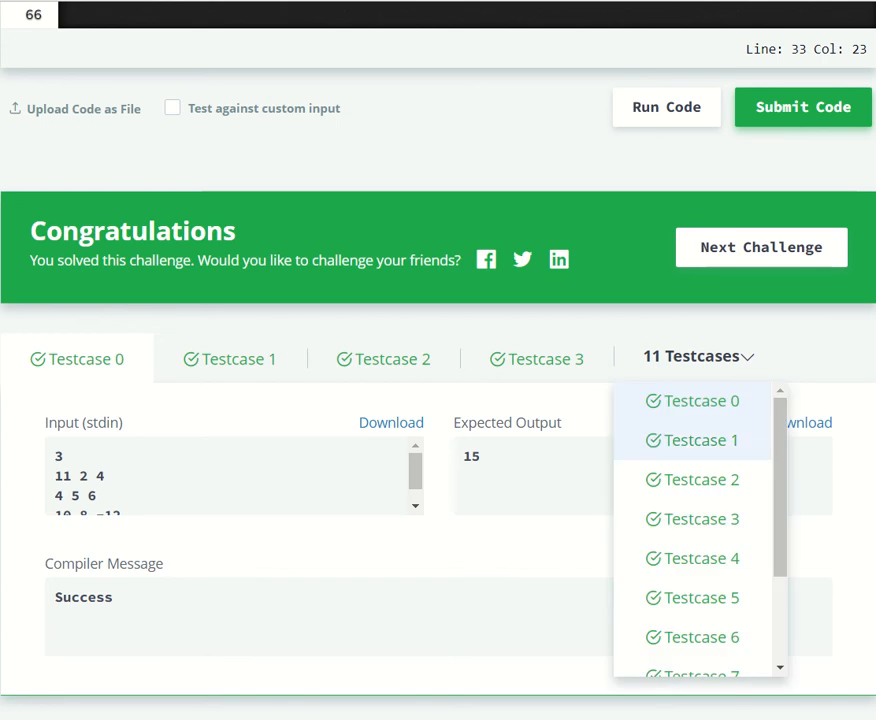
{"action": "scroll", "scroll_direction": "down", "scroll_amount": 3}
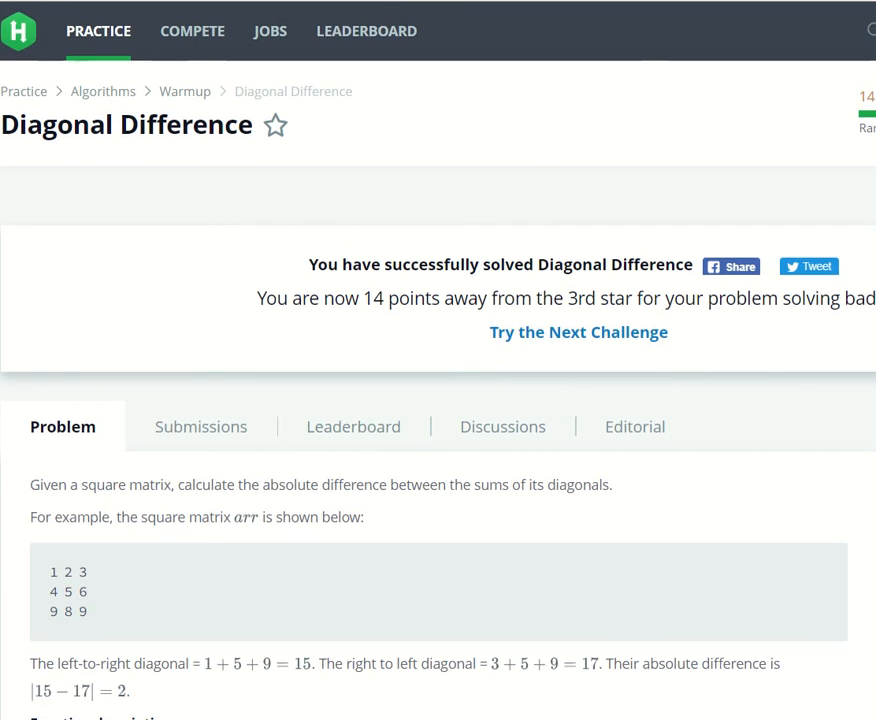
{"action": "scroll", "scroll_direction": "down", "scroll_amount": 3}
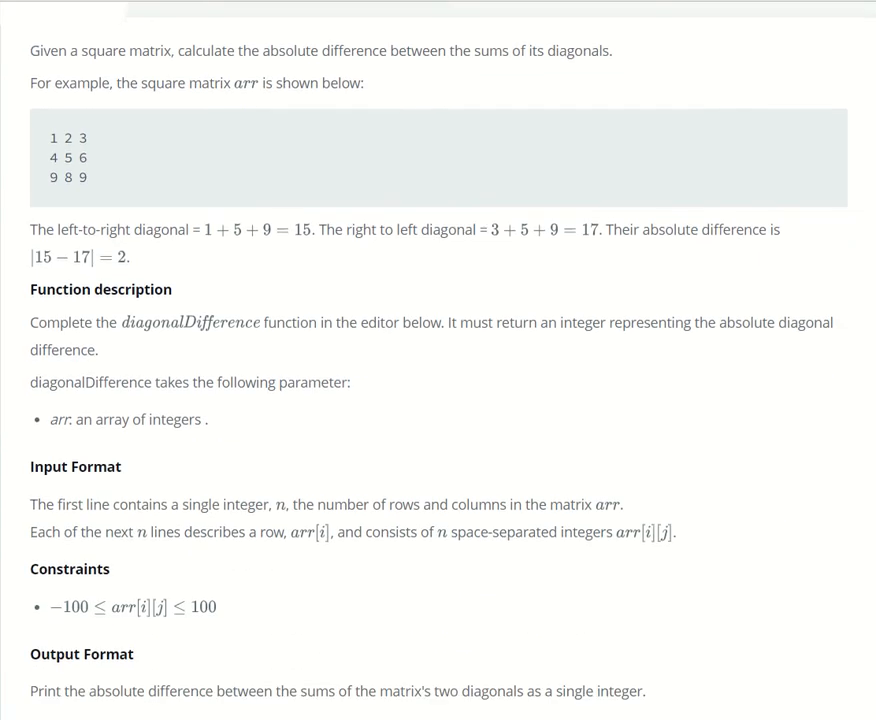
{"action": "scroll", "scroll_direction": "down", "scroll_amount": 3}
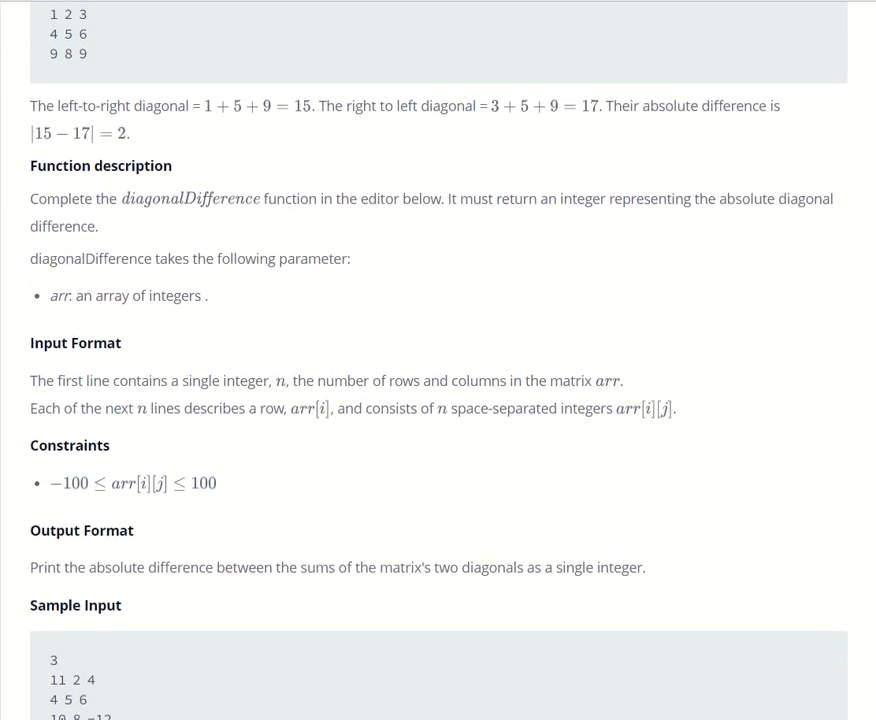